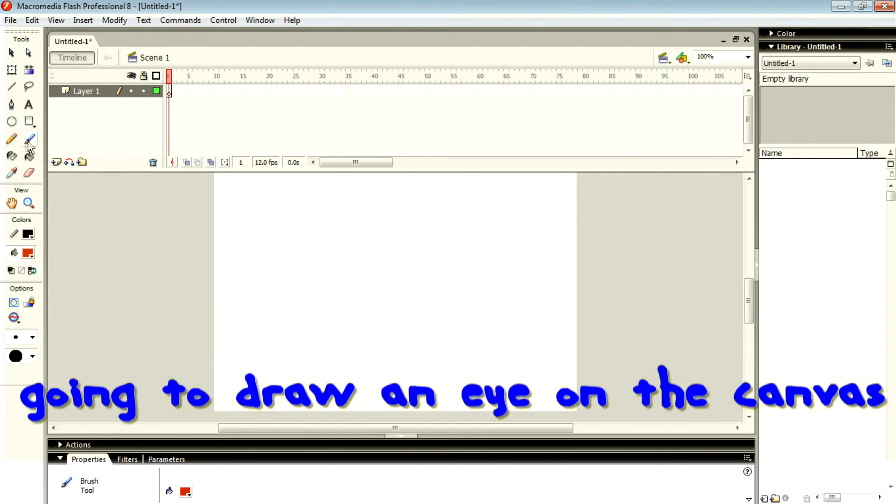
Brush the upper and lower eyelid curves, an inner lid line, and two iris strokes
click(319, 280)
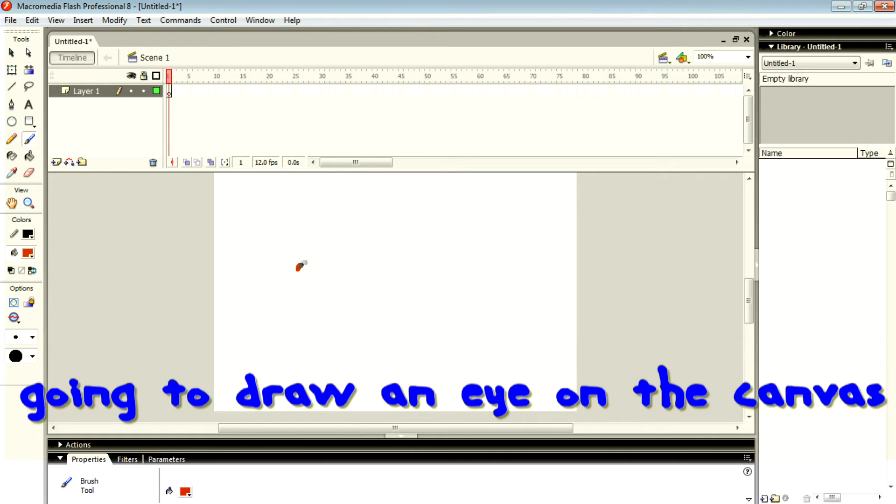
drag(297, 265, 512, 289)
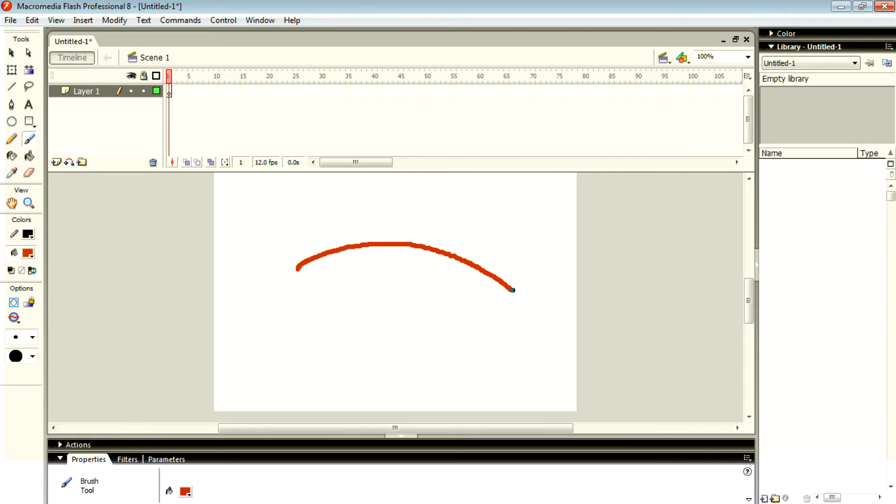
drag(511, 290, 388, 326)
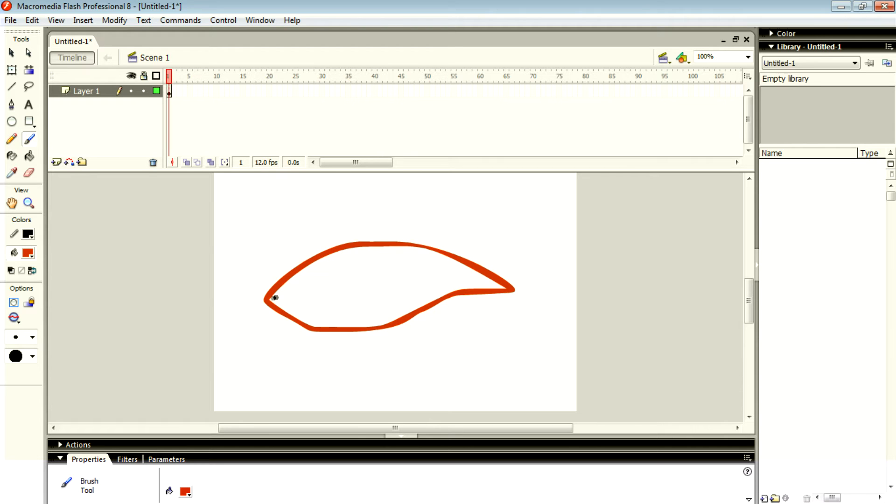
drag(273, 297, 409, 273)
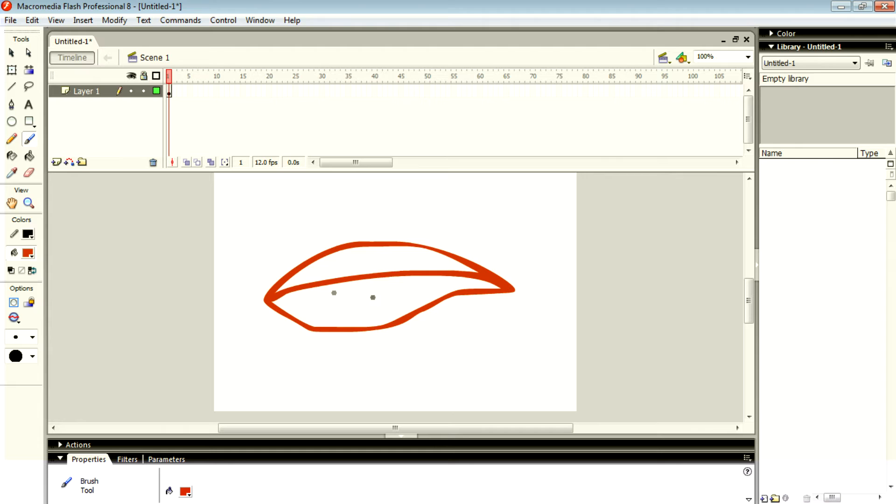
drag(323, 289, 332, 326)
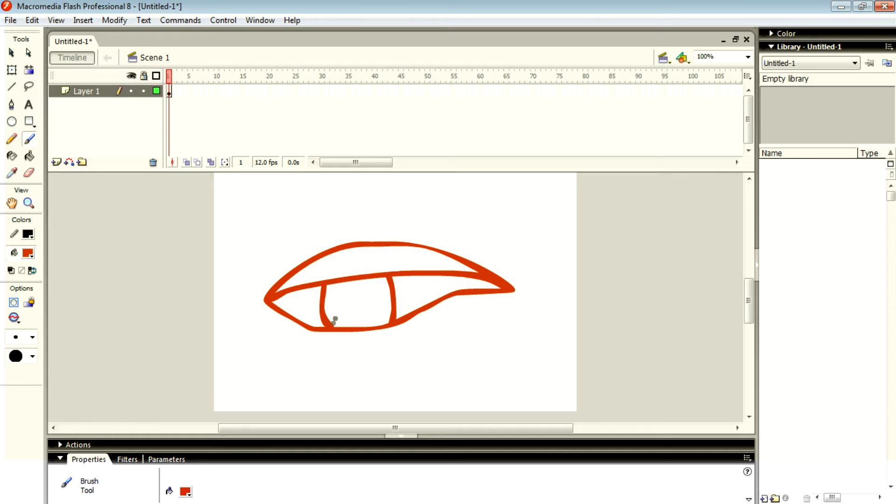
Fill the iris with black using the Paint Bucket
click(23, 234)
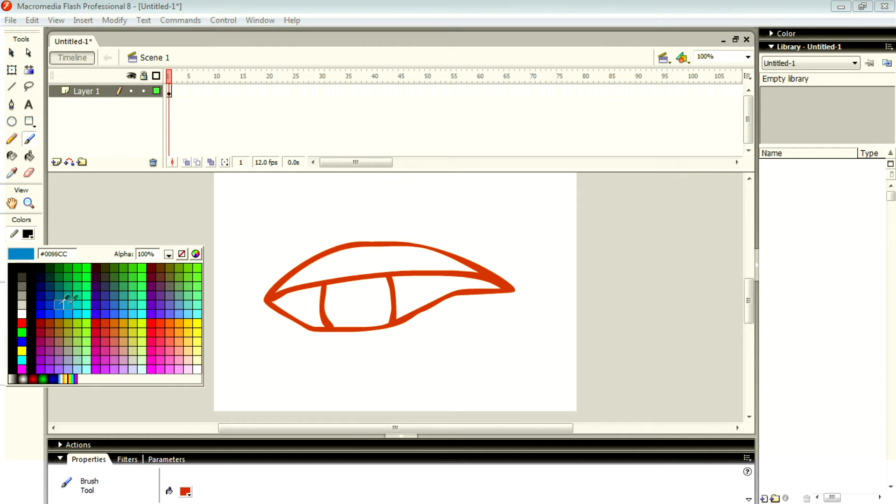
click(11, 266)
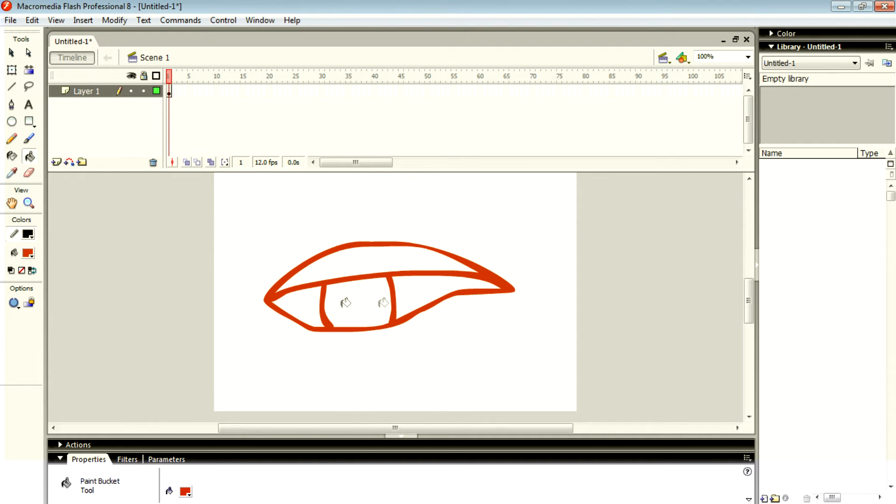
click(27, 252)
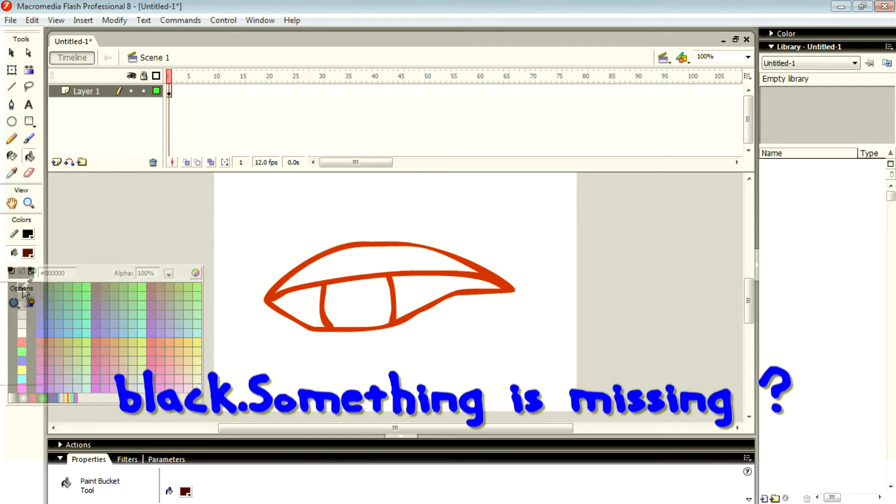
click(351, 303)
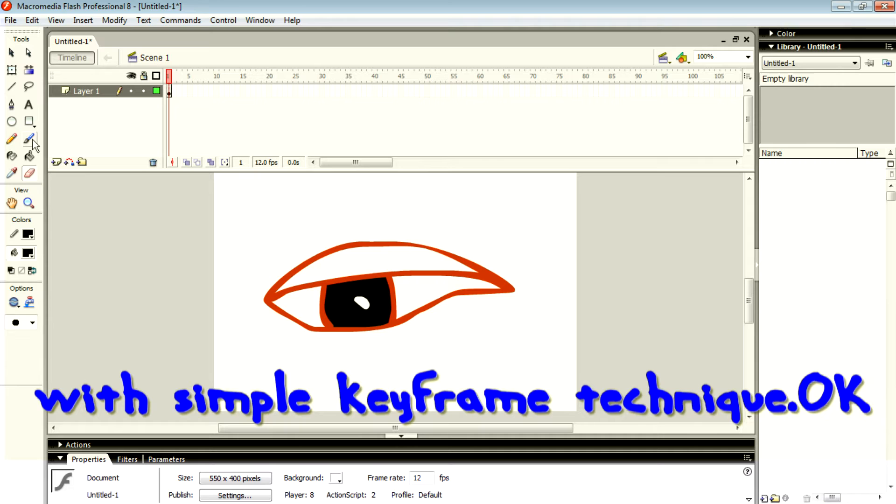
Select the Brush with a purple #6600FF fill colour
click(29, 138)
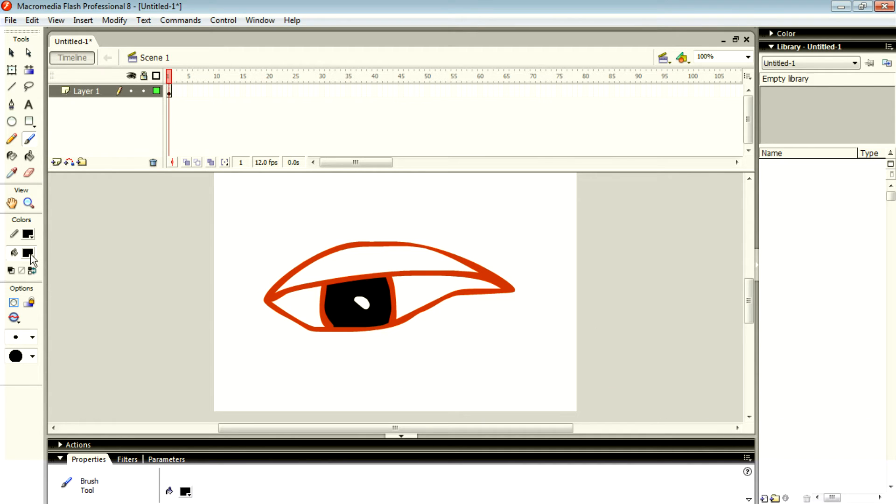
click(27, 253)
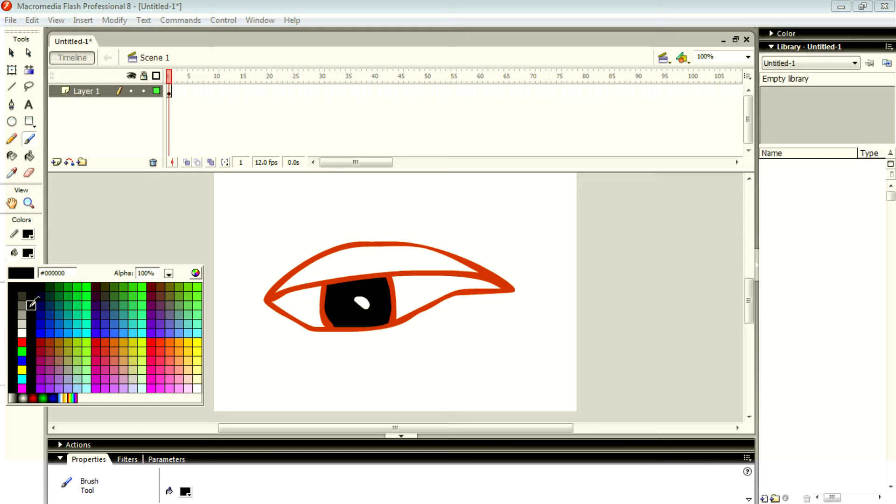
click(153, 332)
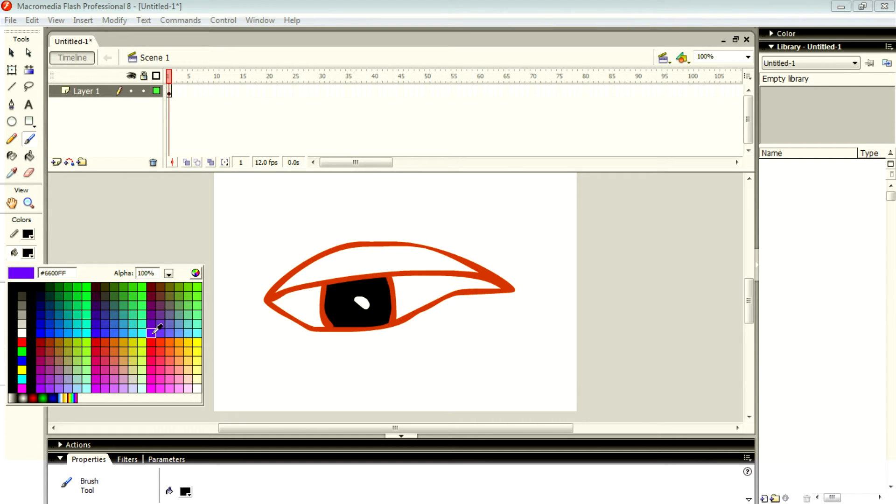
Insert a second keyframe after frame 1 for the tear
click(169, 91)
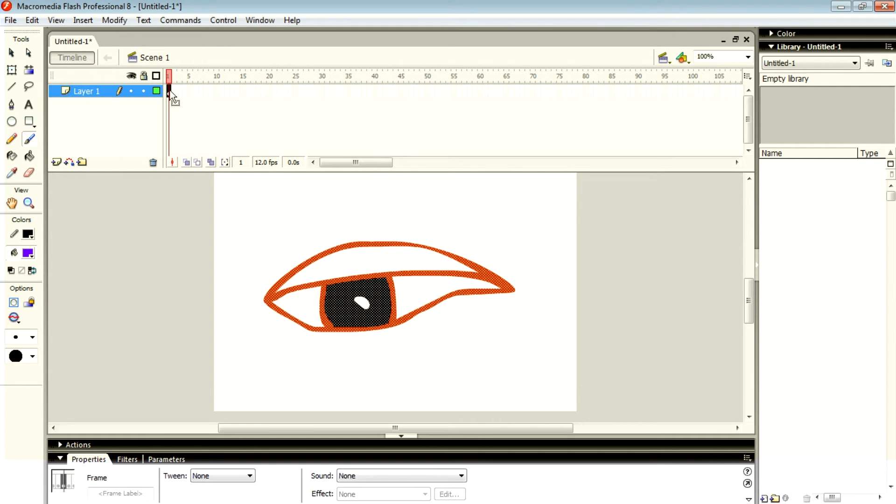
right_click(169, 92)
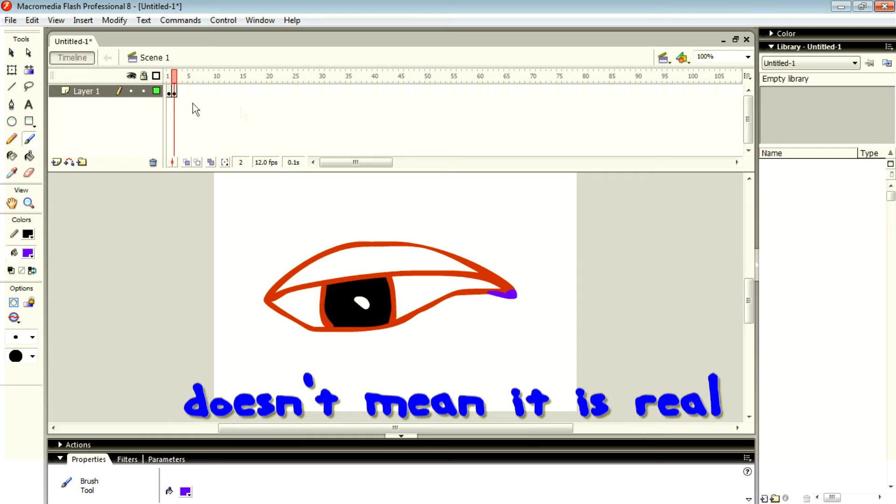
right_click(172, 91)
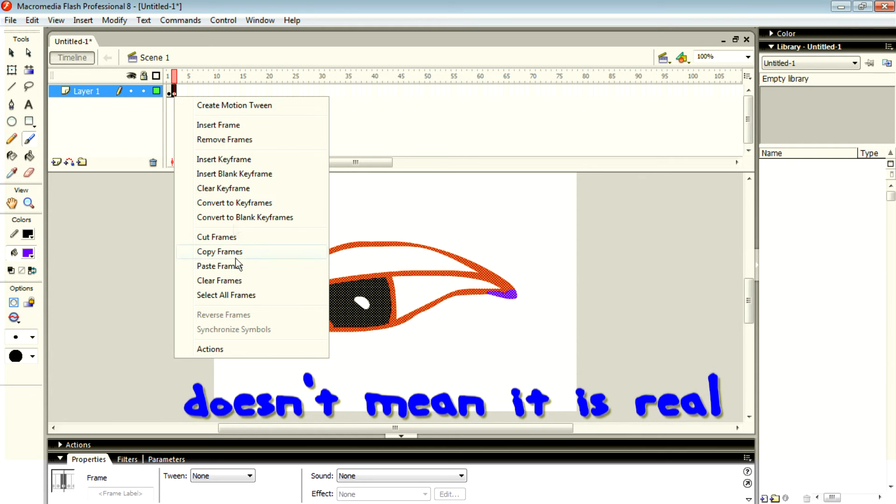
Copy frame 2 and paste it into frame 3 to enlarge the tear
click(220, 251)
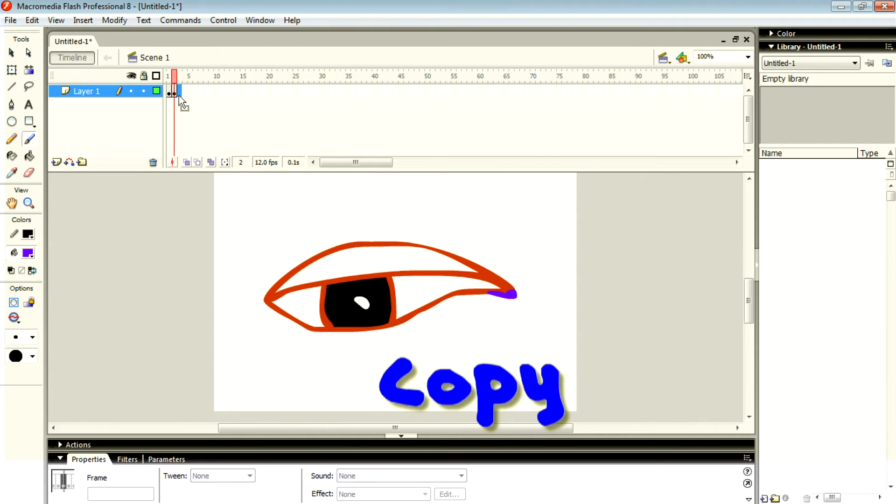
right_click(174, 91)
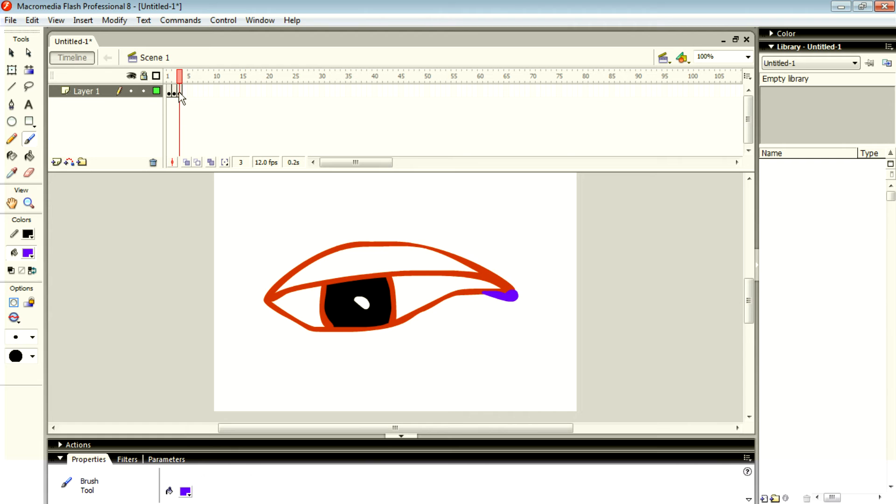
click(178, 95)
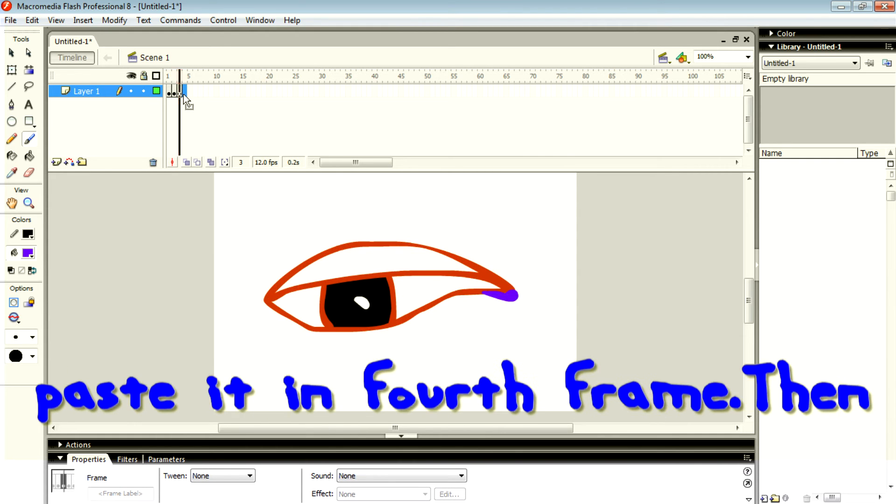
Paste the tear frame into frame 4 and prepare the Brush for the droplet
click(178, 75)
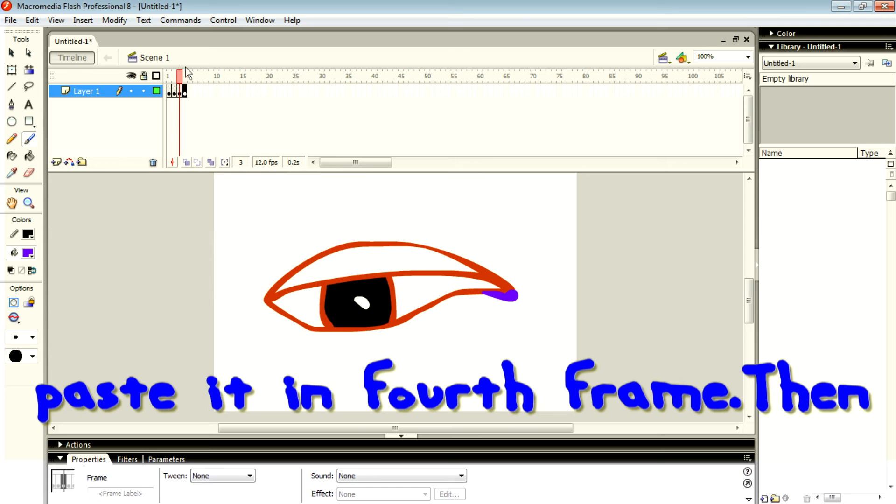
click(189, 76)
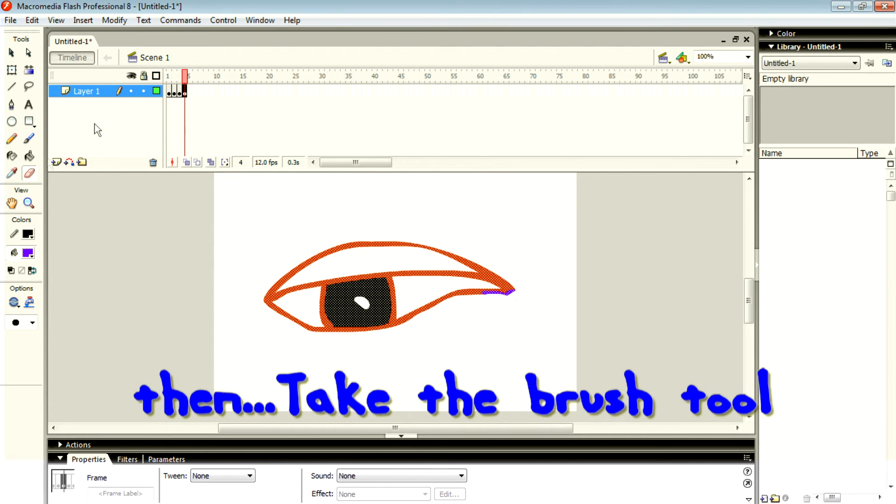
click(28, 138)
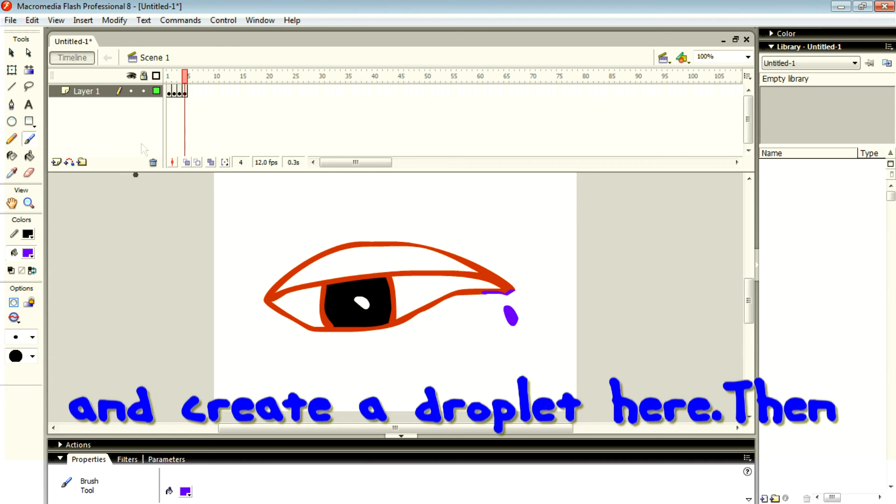
Copy frame 4 into frame 5 and stretch the droplet downward with the Brush
right_click(181, 91)
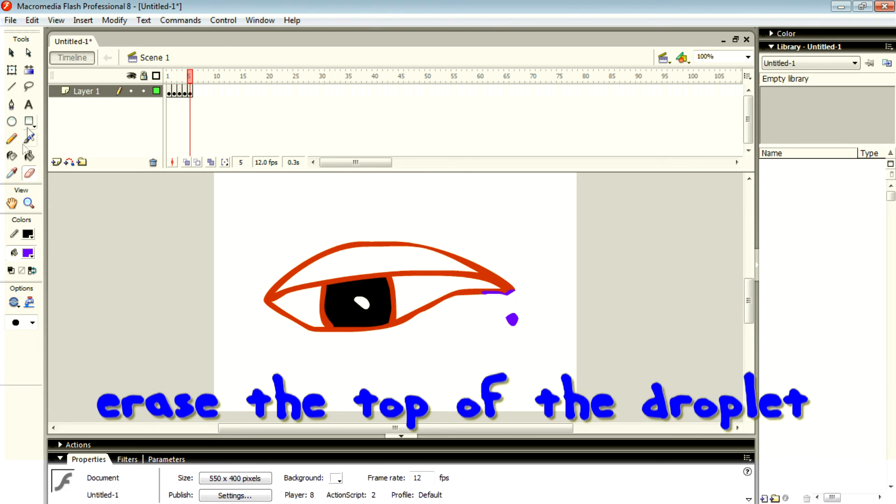
click(29, 138)
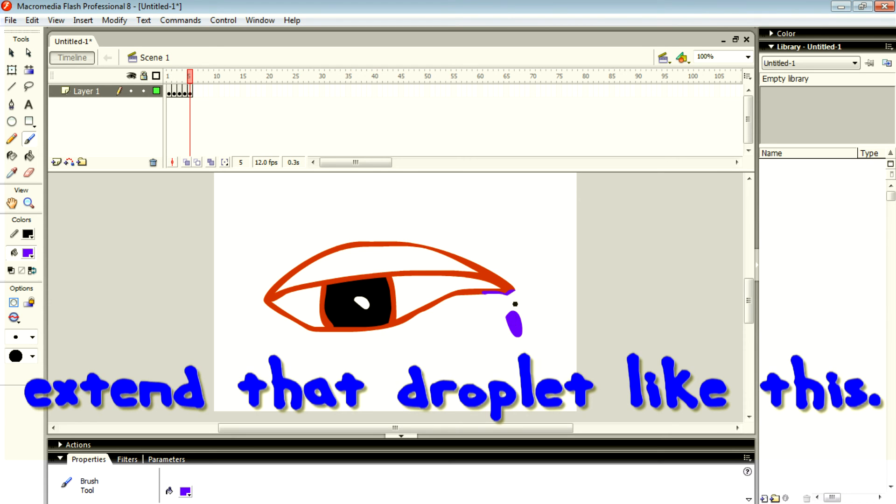
right_click(188, 91)
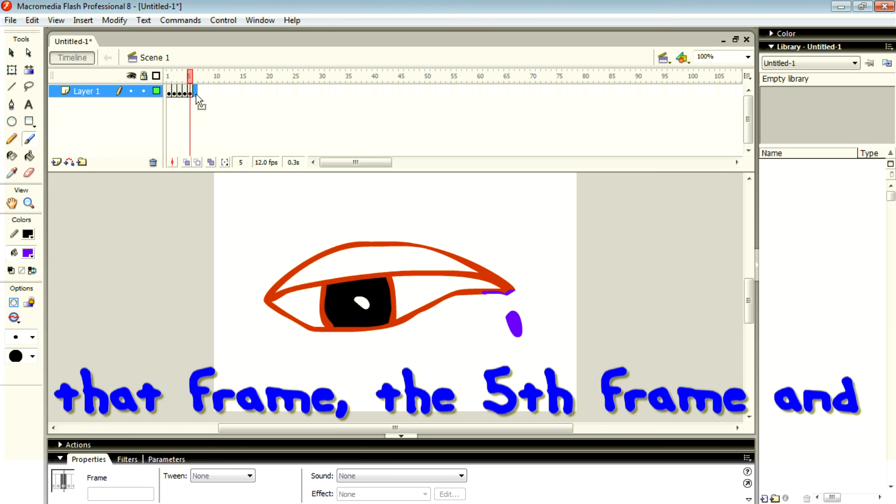
Paste the droplet into frame 6, adjust it, and preview with Control > Test Movie
right_click(194, 94)
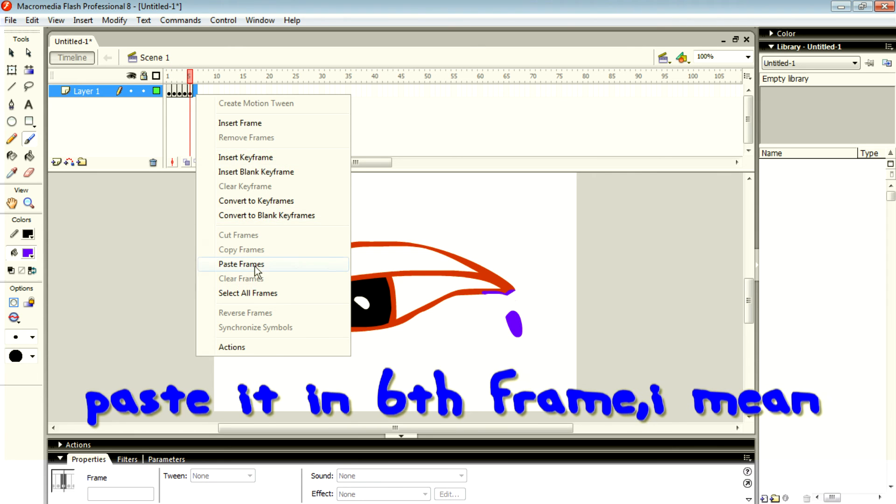
click(241, 264)
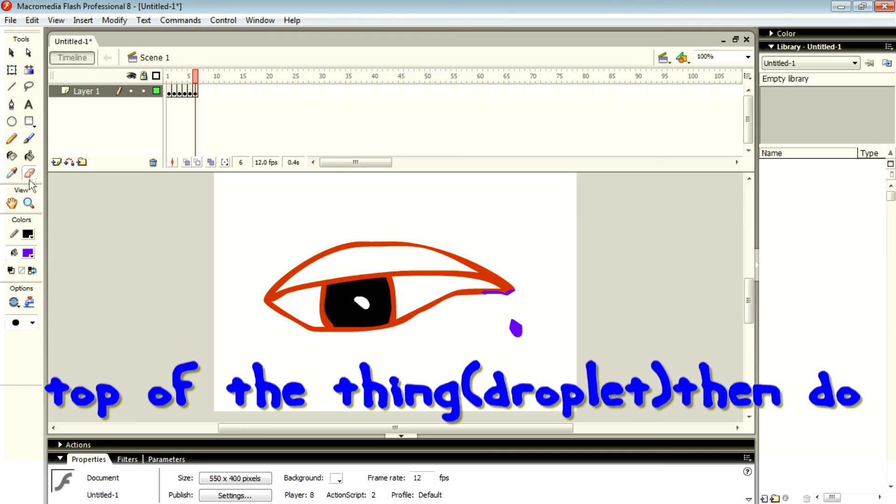
click(29, 138)
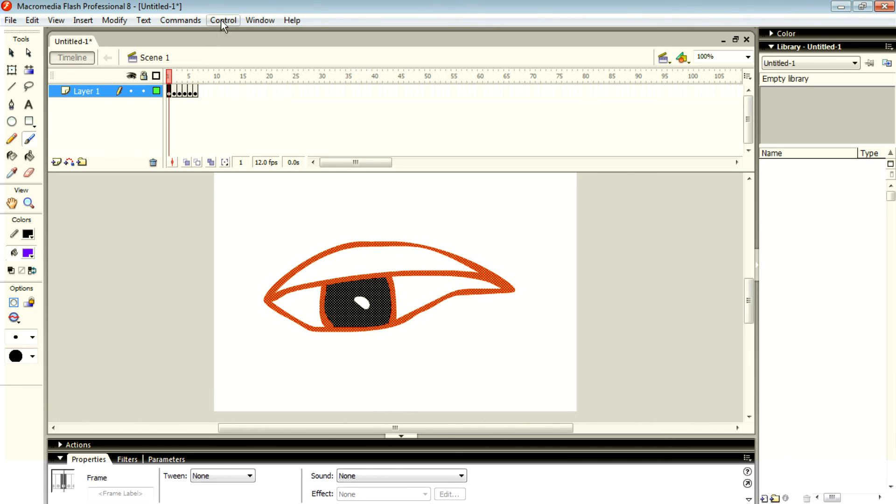
click(223, 20)
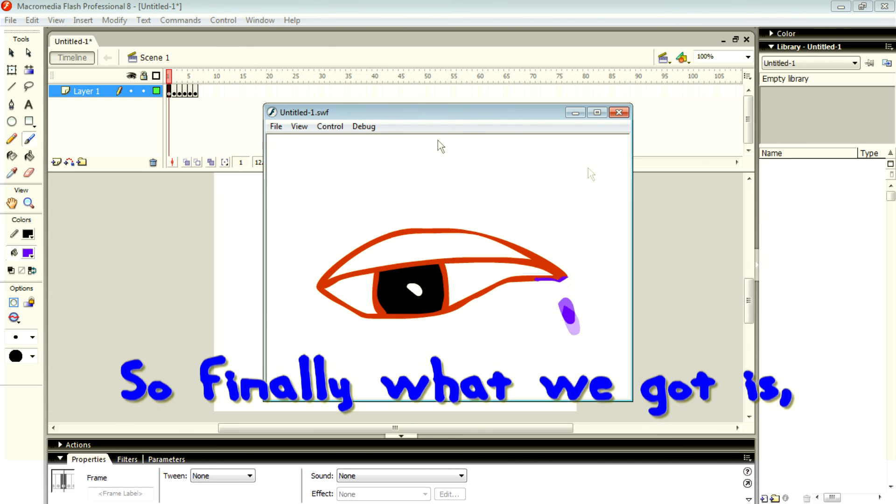